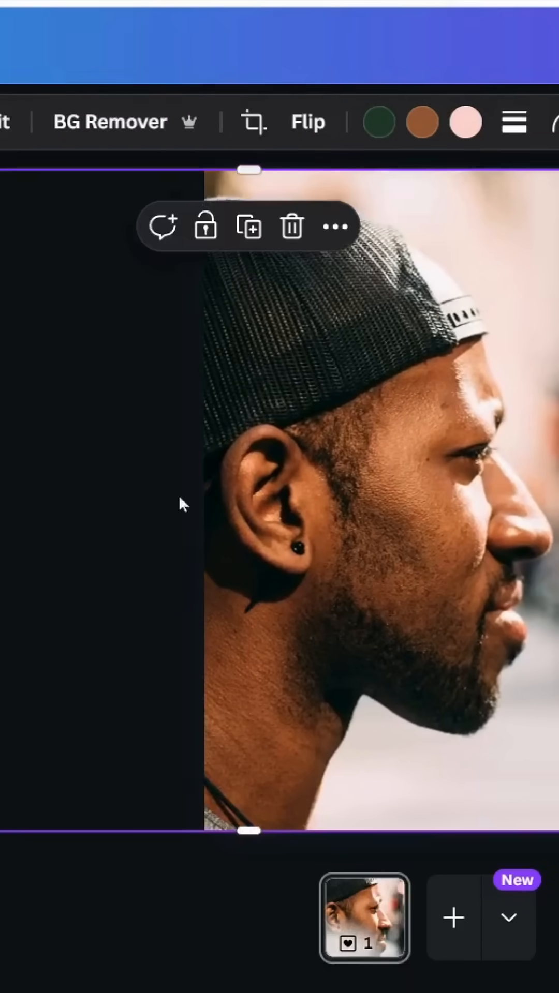
Bring up the download panel and its file-type list.
{"action": "left_click", "coordinate": [109, 121]}
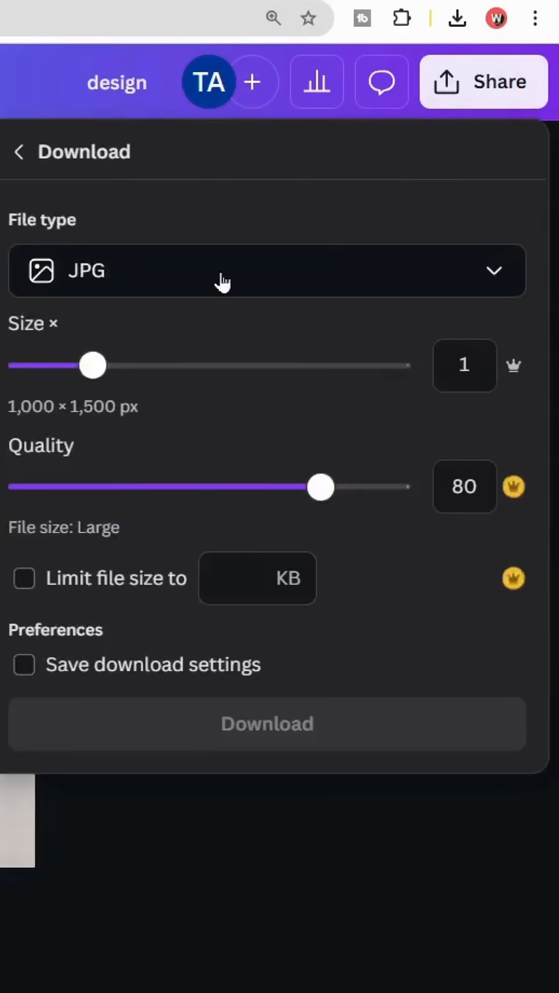
{"action": "left_click", "coordinate": [266, 271]}
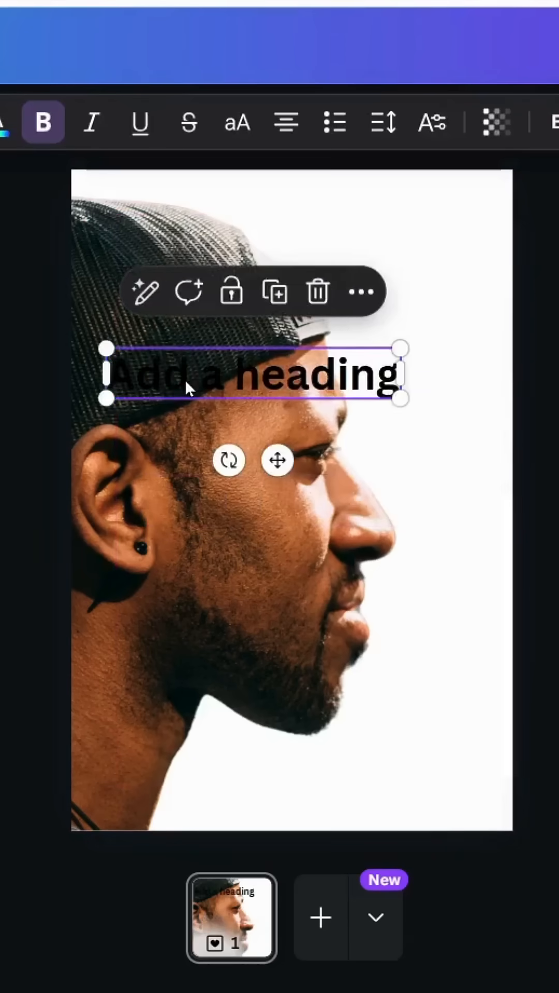
Type POSTER as the heading and enlarge it to span the man's head.
{"action": "type", "text": "POSTER"}
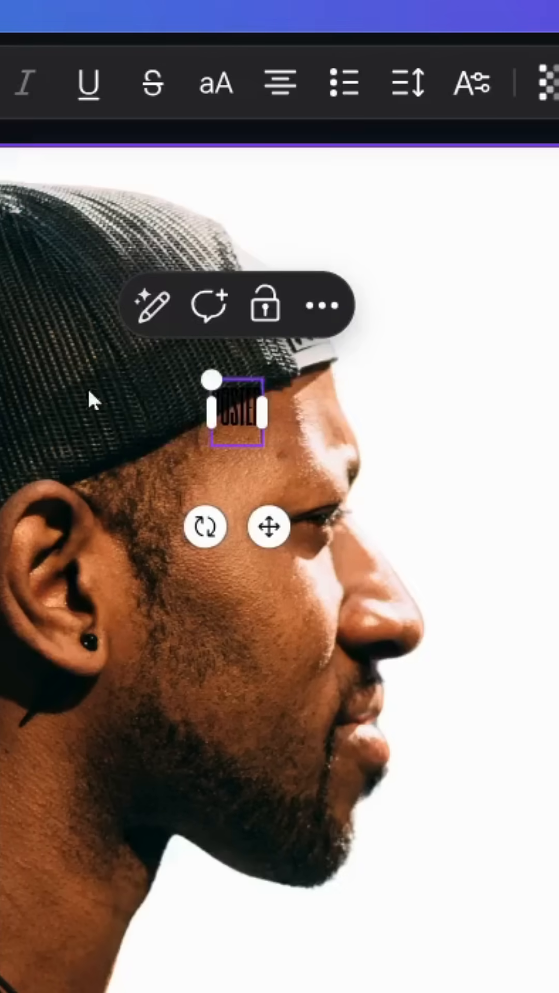
{"action": "left_click_drag", "start_coordinate": [257, 423], "coordinate": [273, 450]}
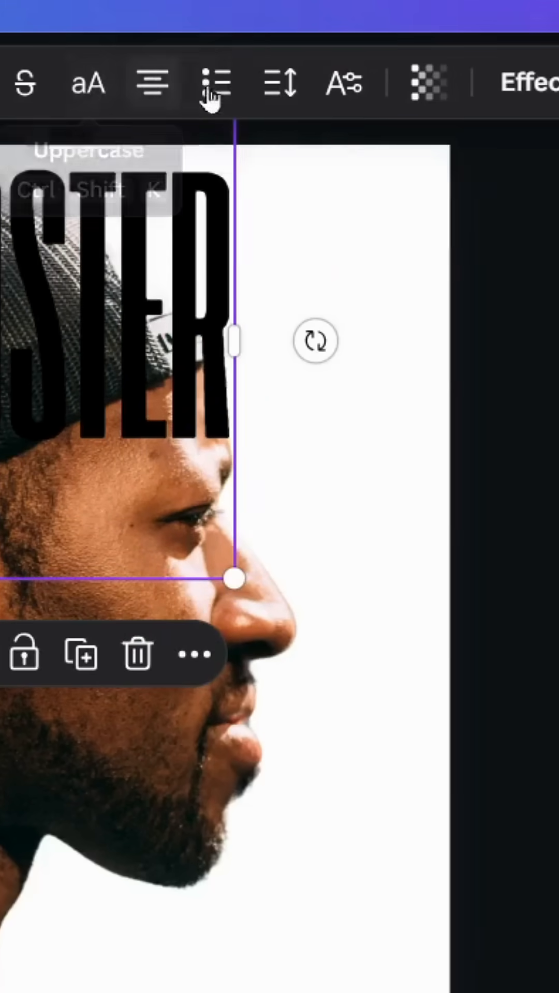
Set the POSTER heading's letter spacing to -37.
{"action": "left_click", "coordinate": [279, 82]}
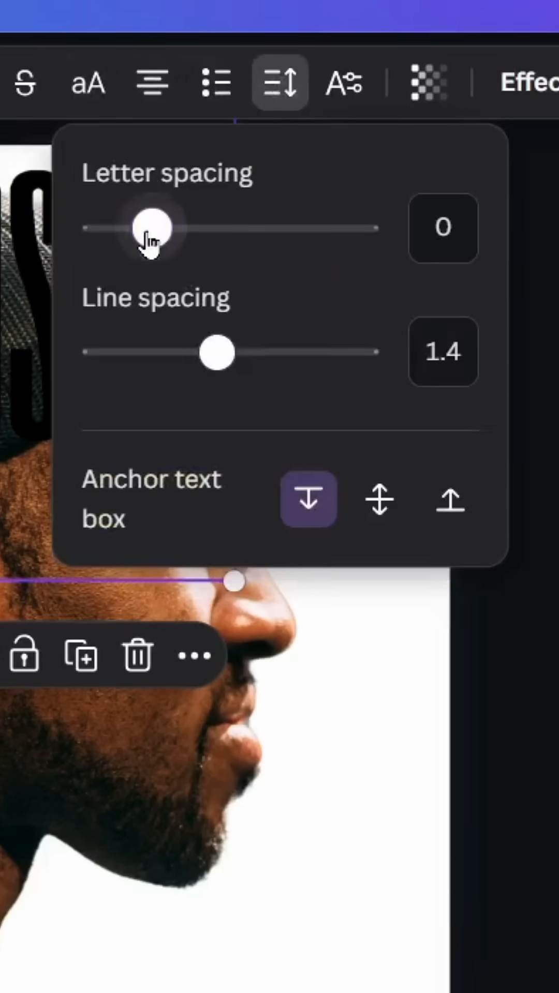
{"action": "left_click_drag", "start_coordinate": [152, 228], "coordinate": [136, 229]}
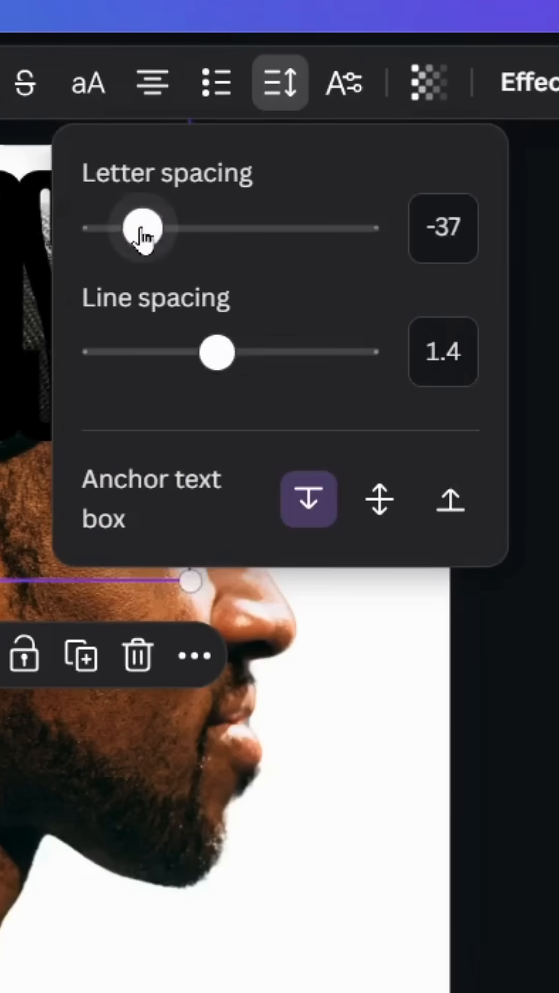
{"action": "left_click_drag", "start_coordinate": [143, 229], "coordinate": [152, 228]}
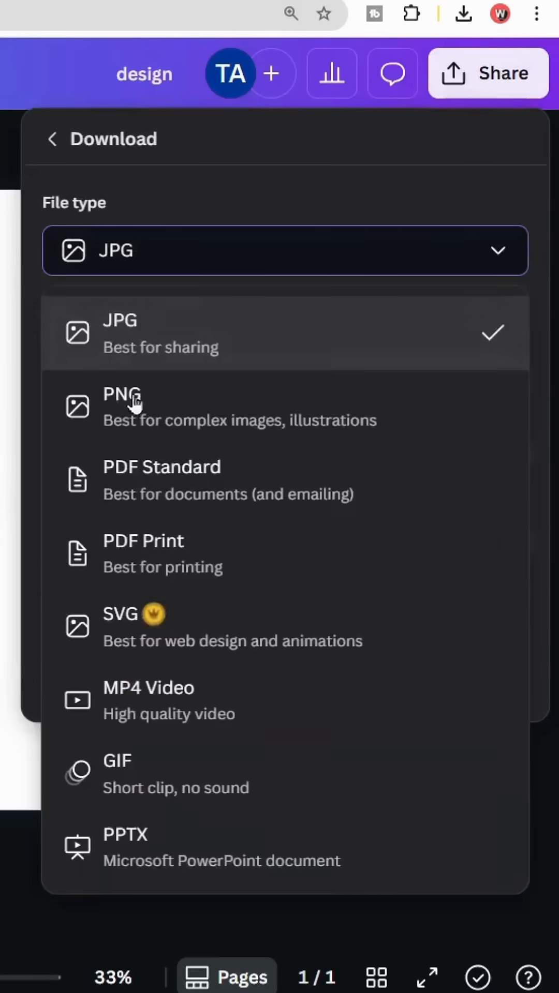
Choose PNG as the download format and download the POSTER DESIGN lettering.
{"action": "left_click", "coordinate": [121, 405]}
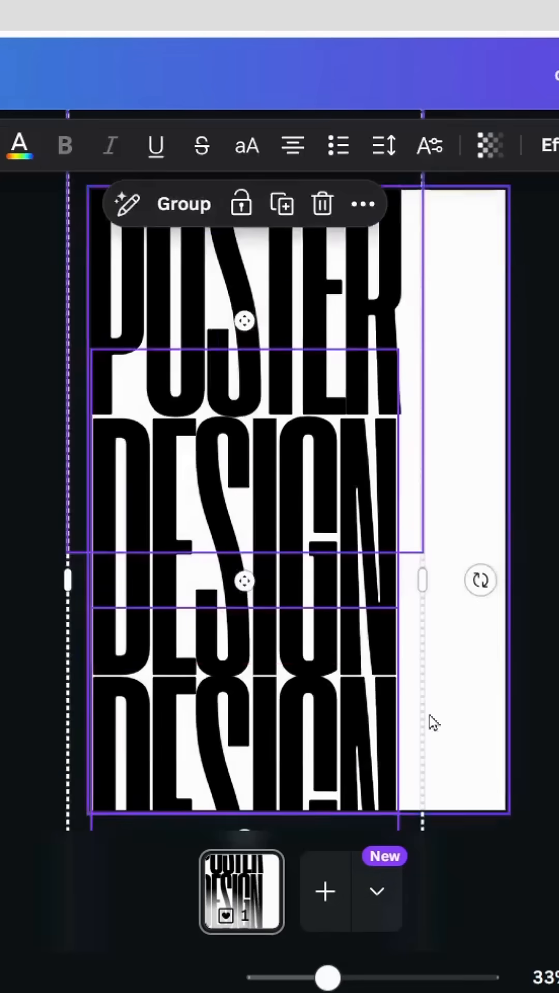
{"action": "left_click", "coordinate": [321, 204]}
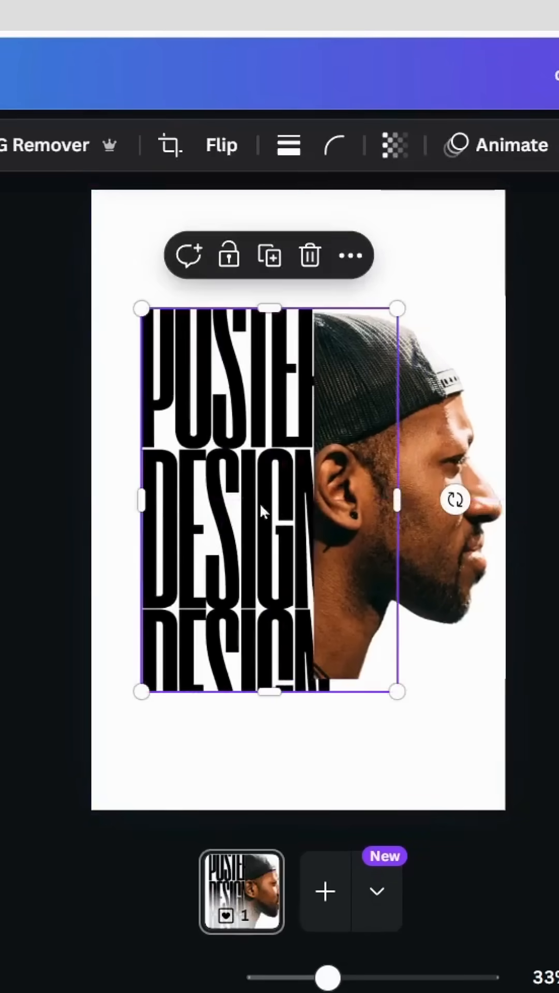
Search the Canva apps for the Blend Image app.
{"action": "left_click", "coordinate": [26, 347]}
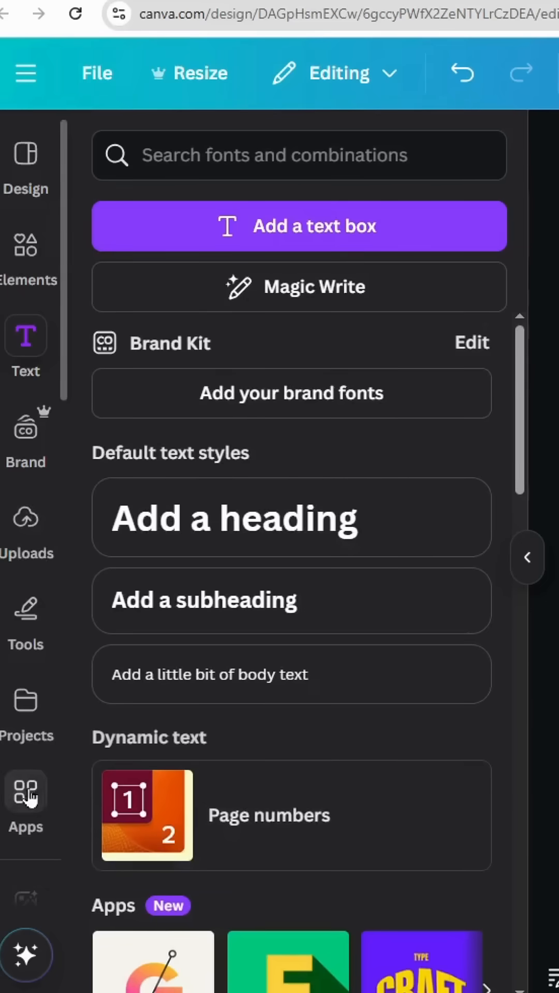
{"action": "left_click", "coordinate": [25, 791]}
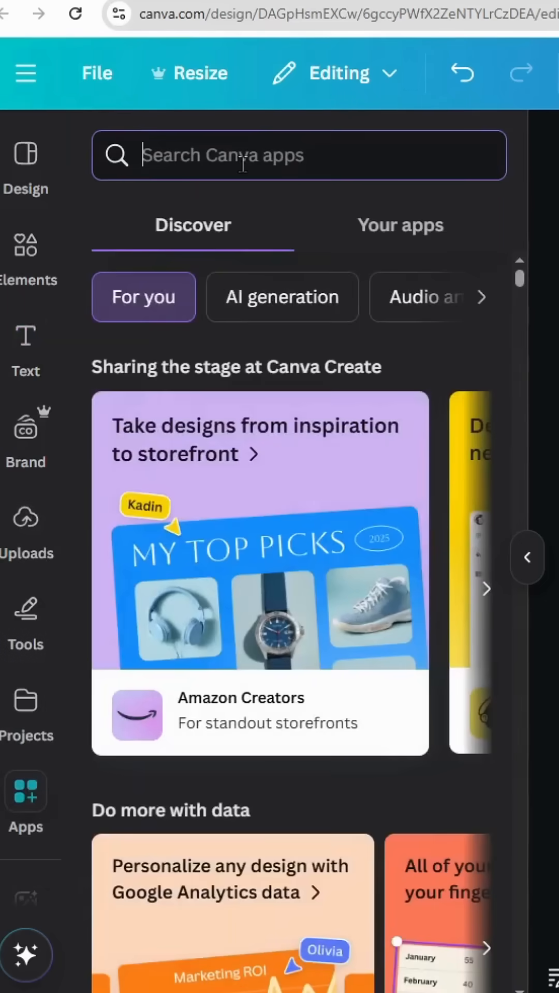
{"action": "type", "text": "BLE"}
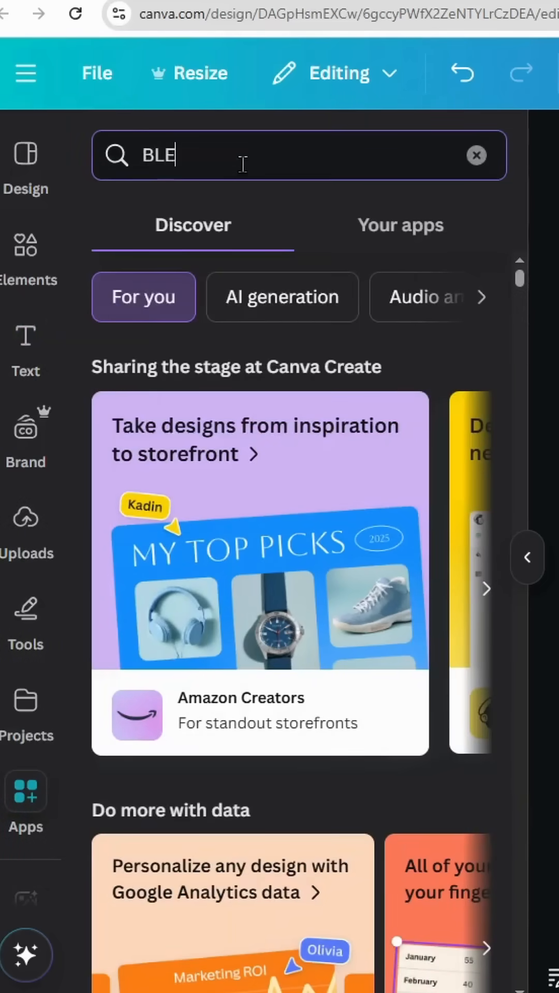
{"action": "type", "text": "Blend Image"}
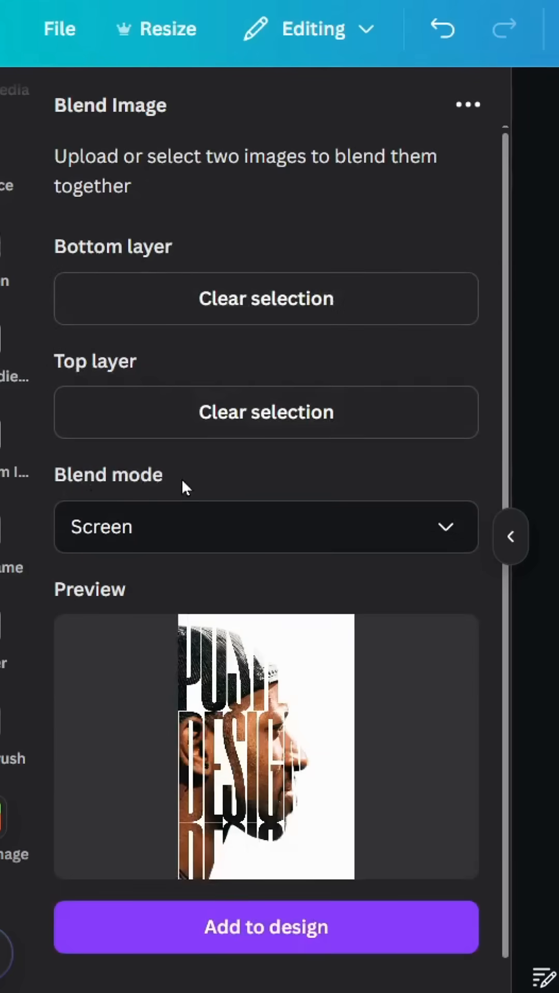
Place the Screen-blended portrait-and-lettering image onto the poster.
{"action": "left_click", "coordinate": [266, 526]}
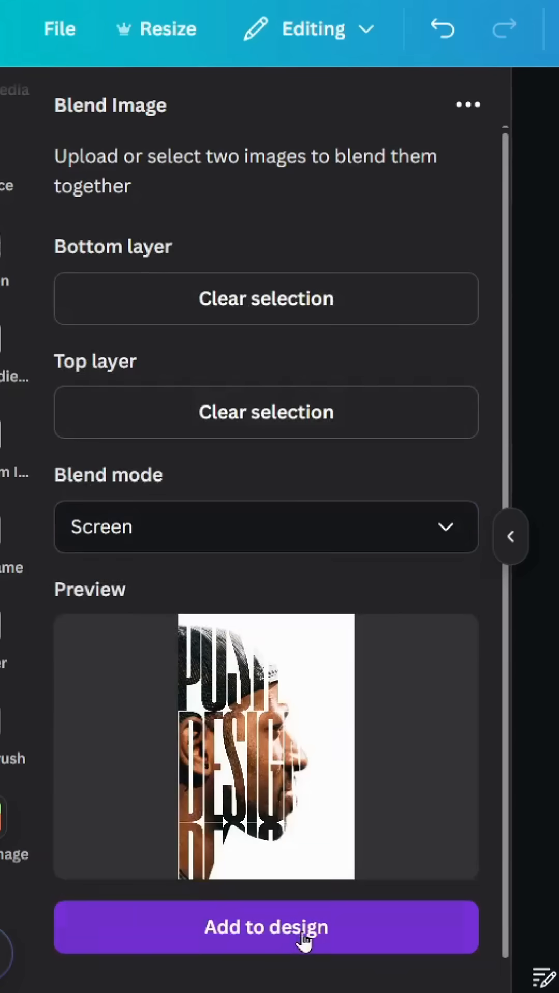
{"action": "left_click", "coordinate": [265, 928]}
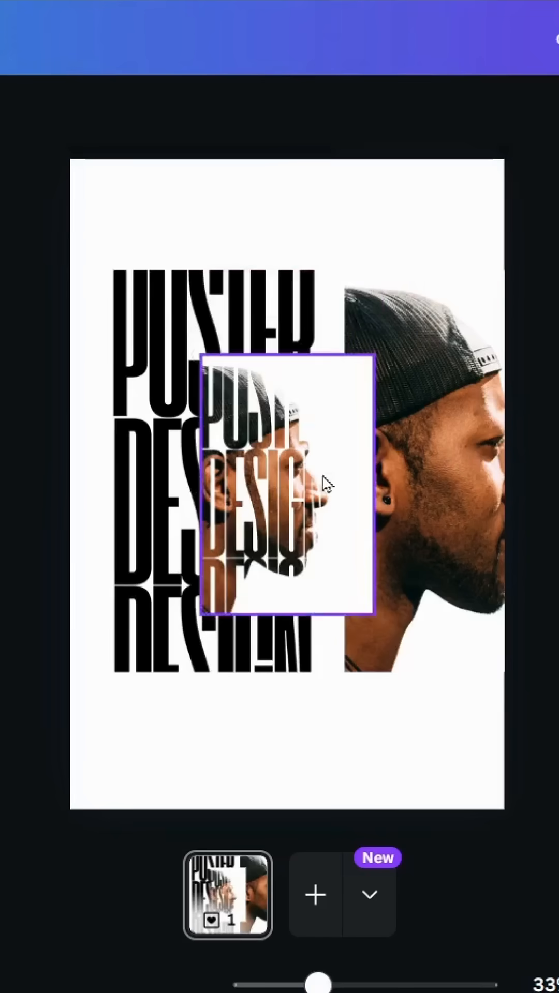